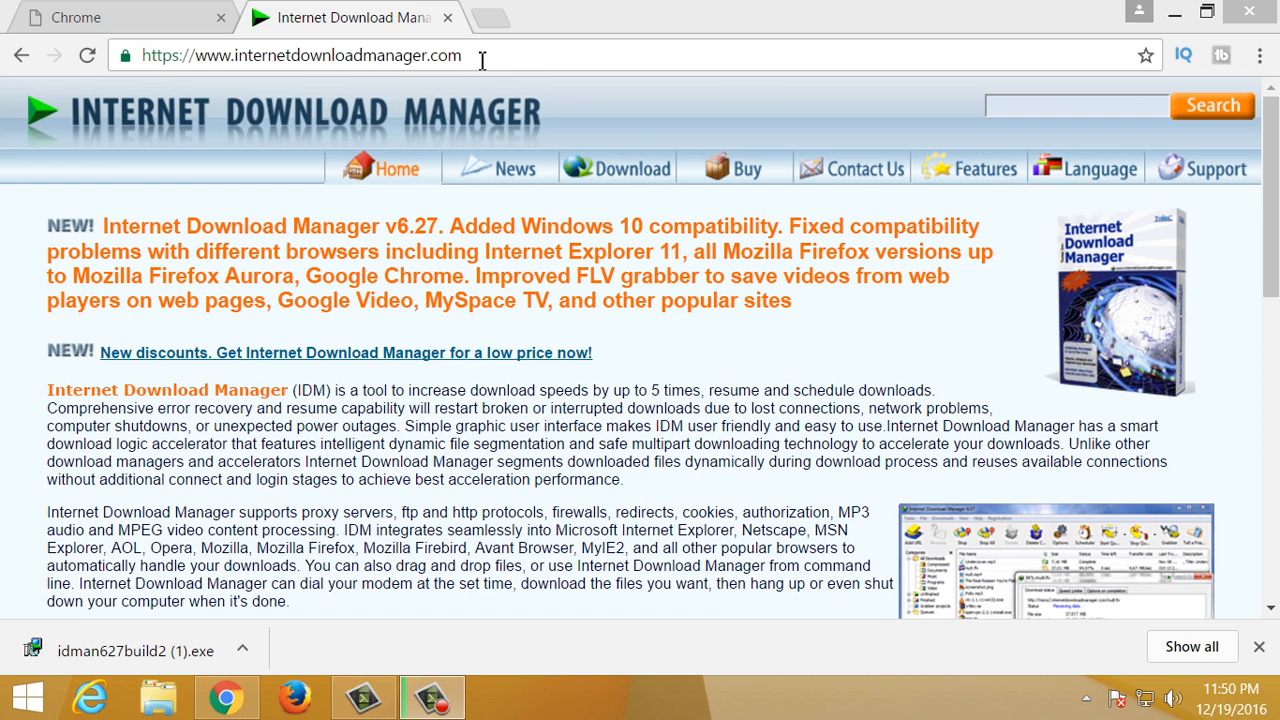
Scroll the IDM homepage down to bring the free trial download link into view
scroll("down", 3)
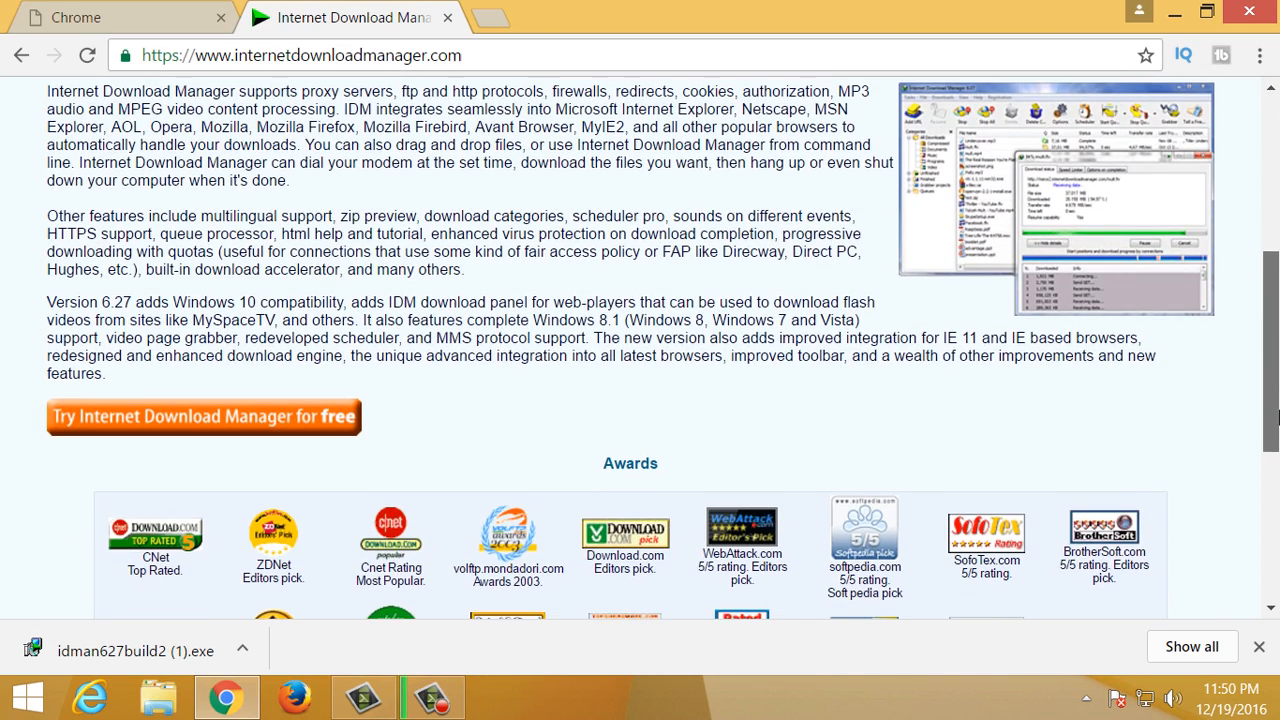
mouse_move(310, 424)
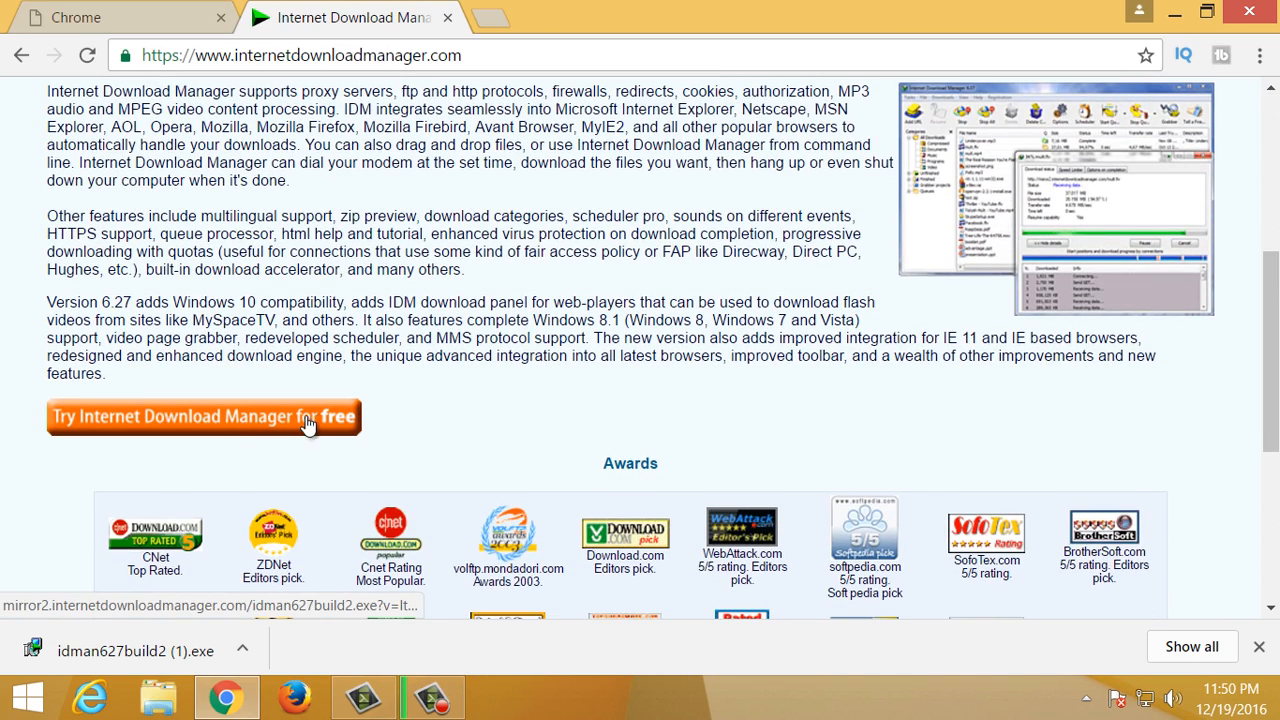
mouse_move(356, 418)
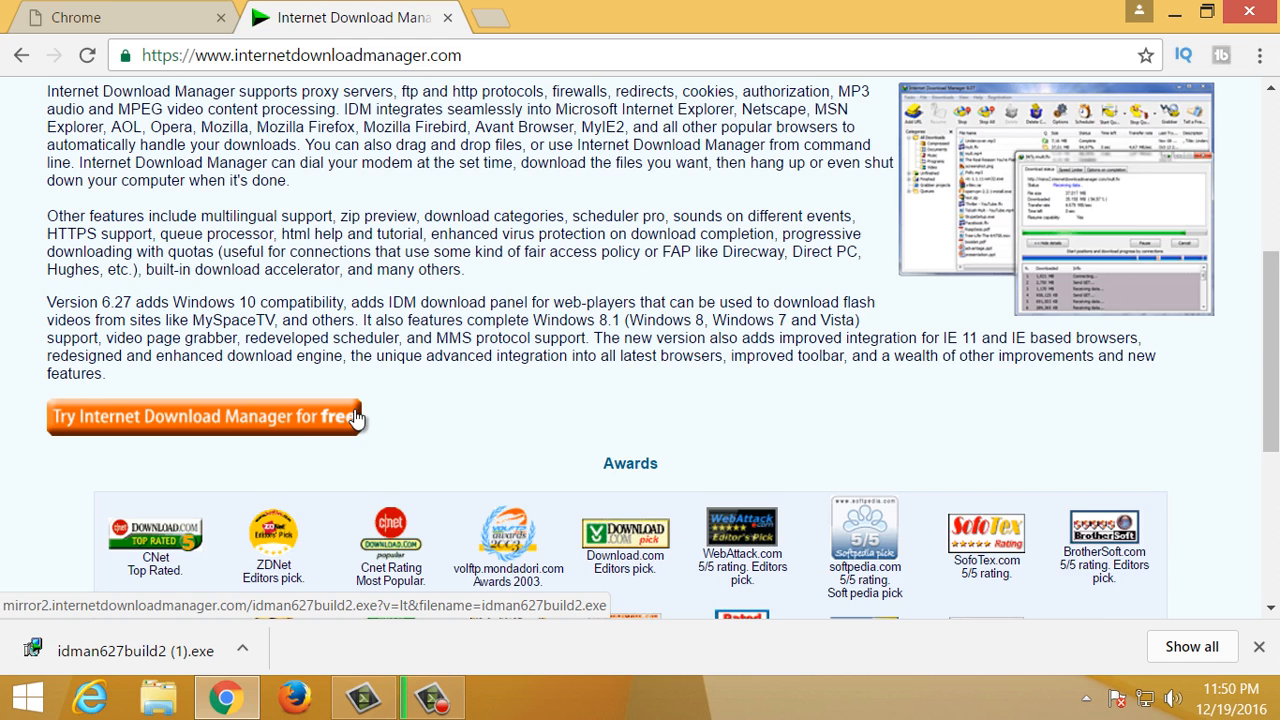
mouse_move(312, 440)
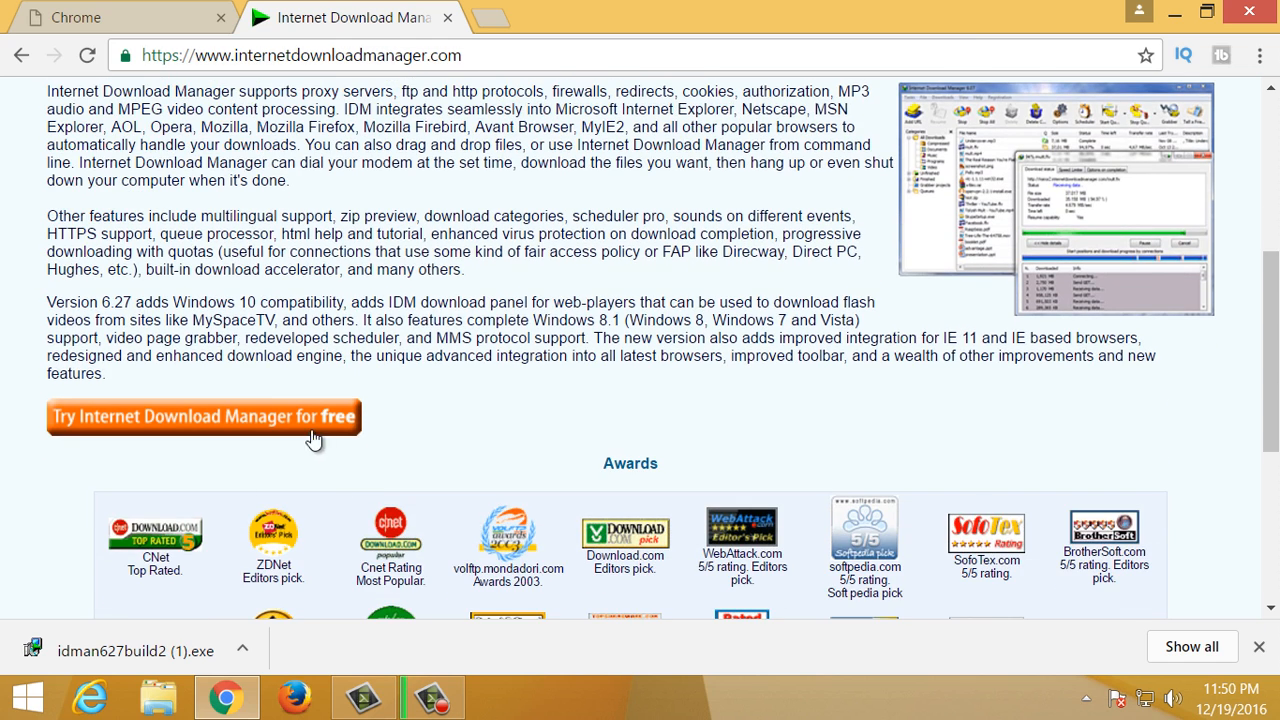
mouse_move(148, 618)
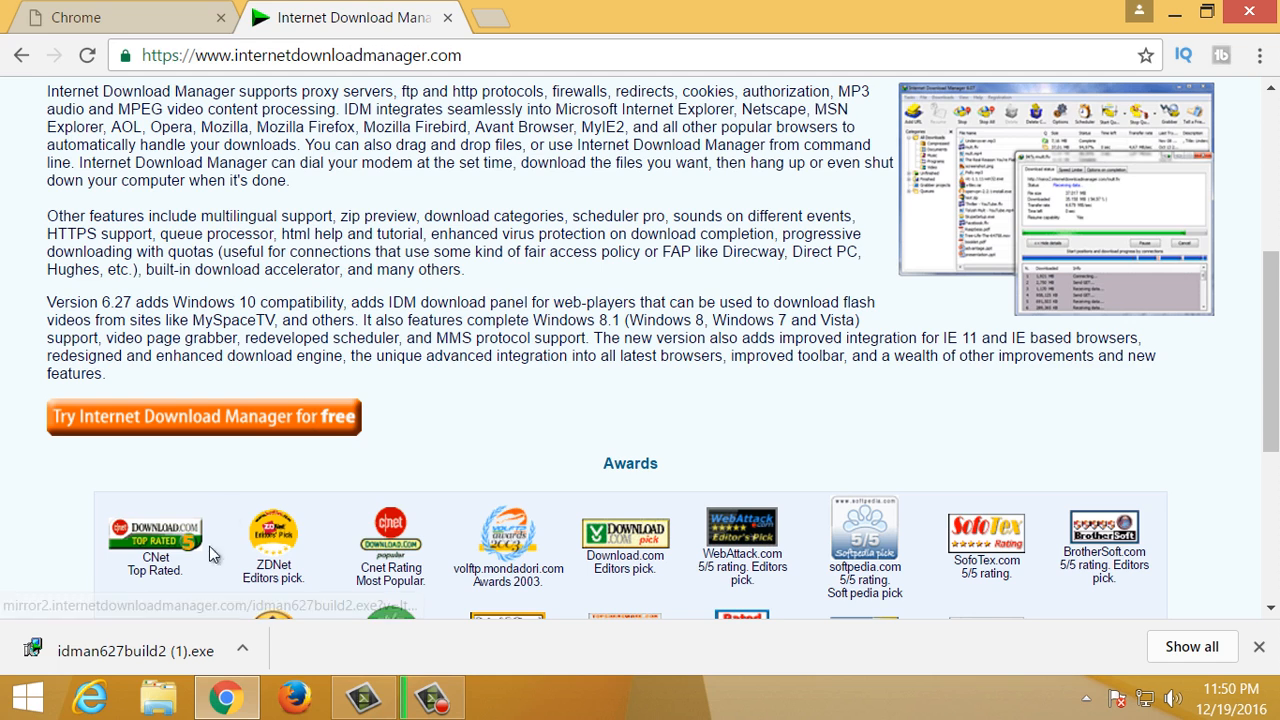
mouse_move(224, 572)
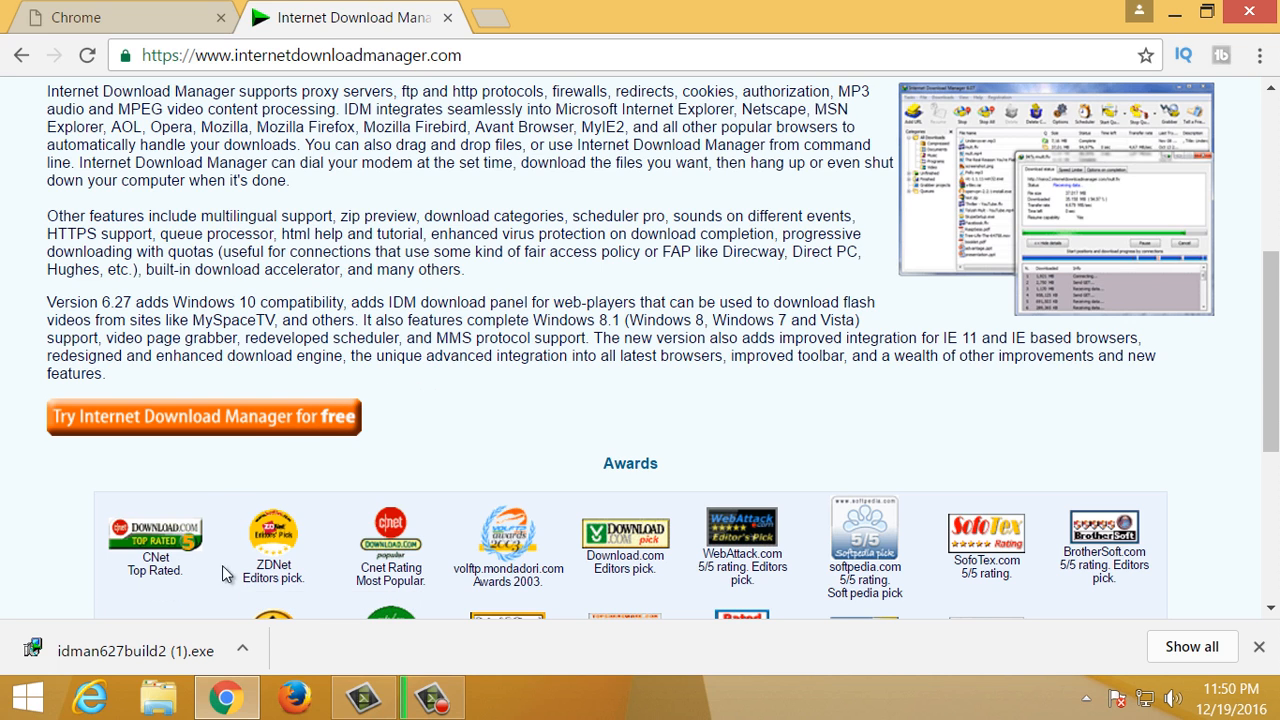
mouse_move(128, 650)
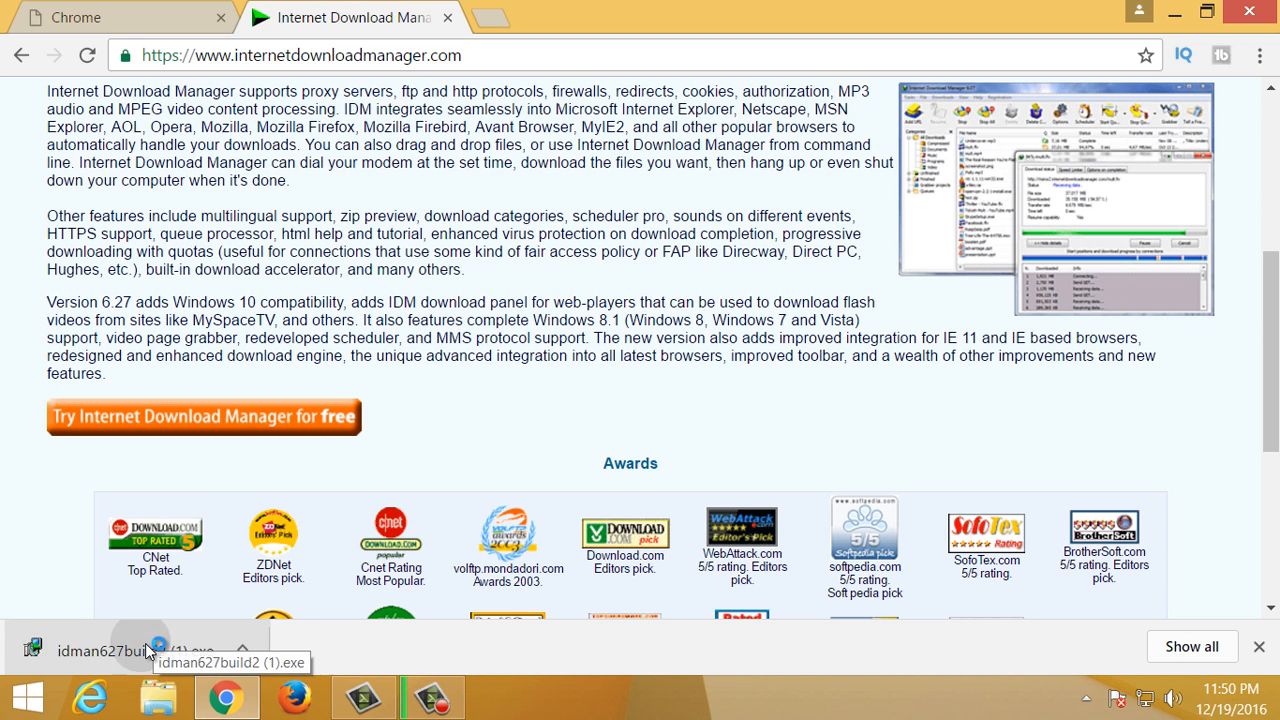
mouse_move(748, 428)
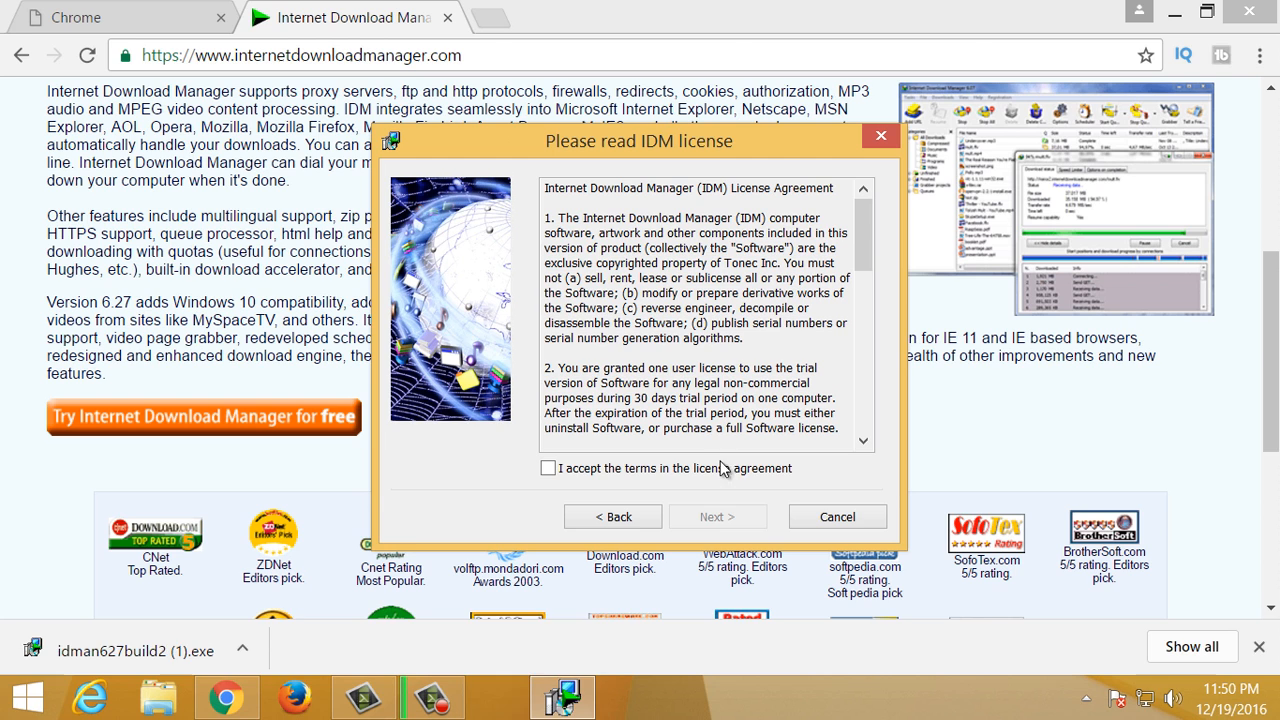
Accept the licence, complete the IDM 6.27 installation and acknowledge the Firefox integration notice
left_click(548, 468)
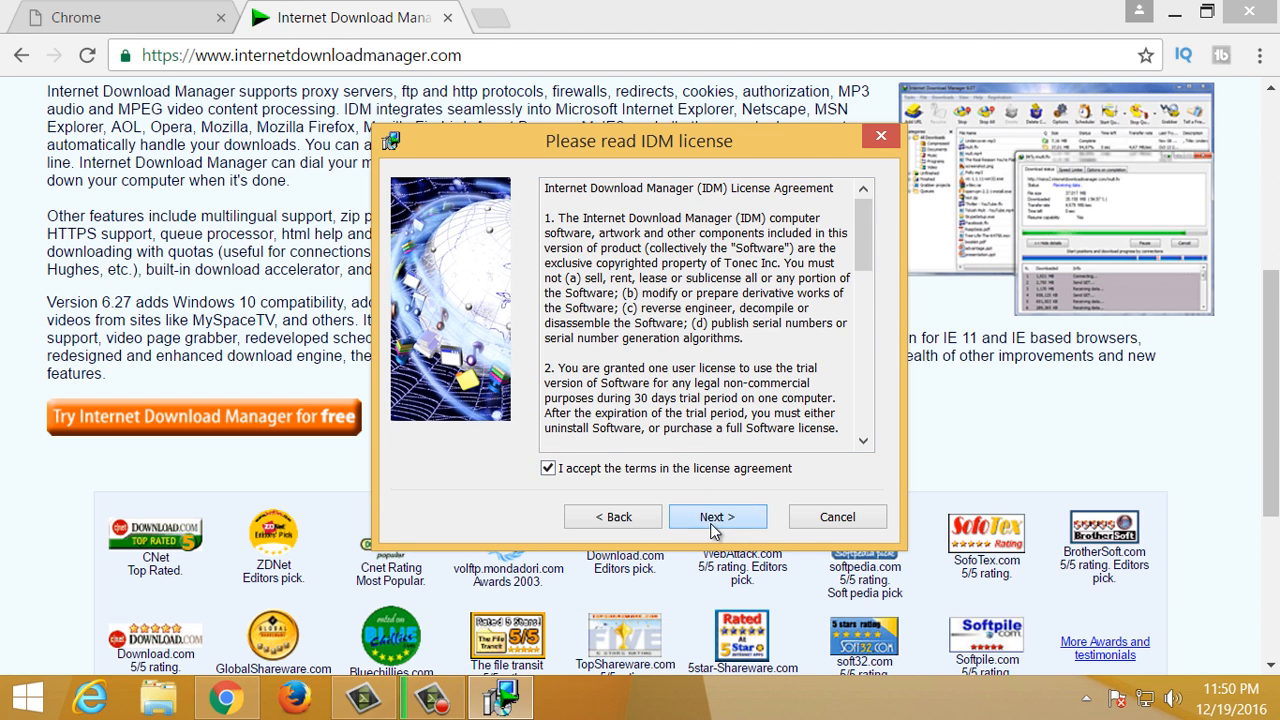
left_click(716, 516)
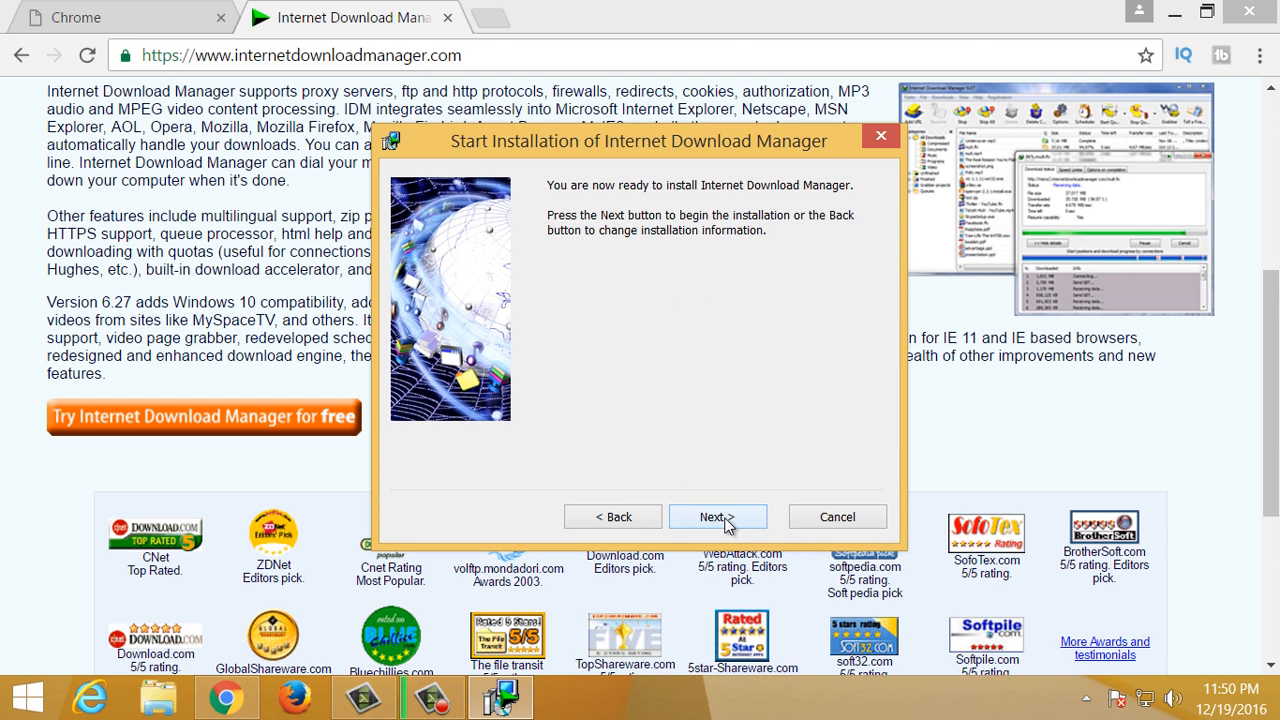
left_click(716, 516)
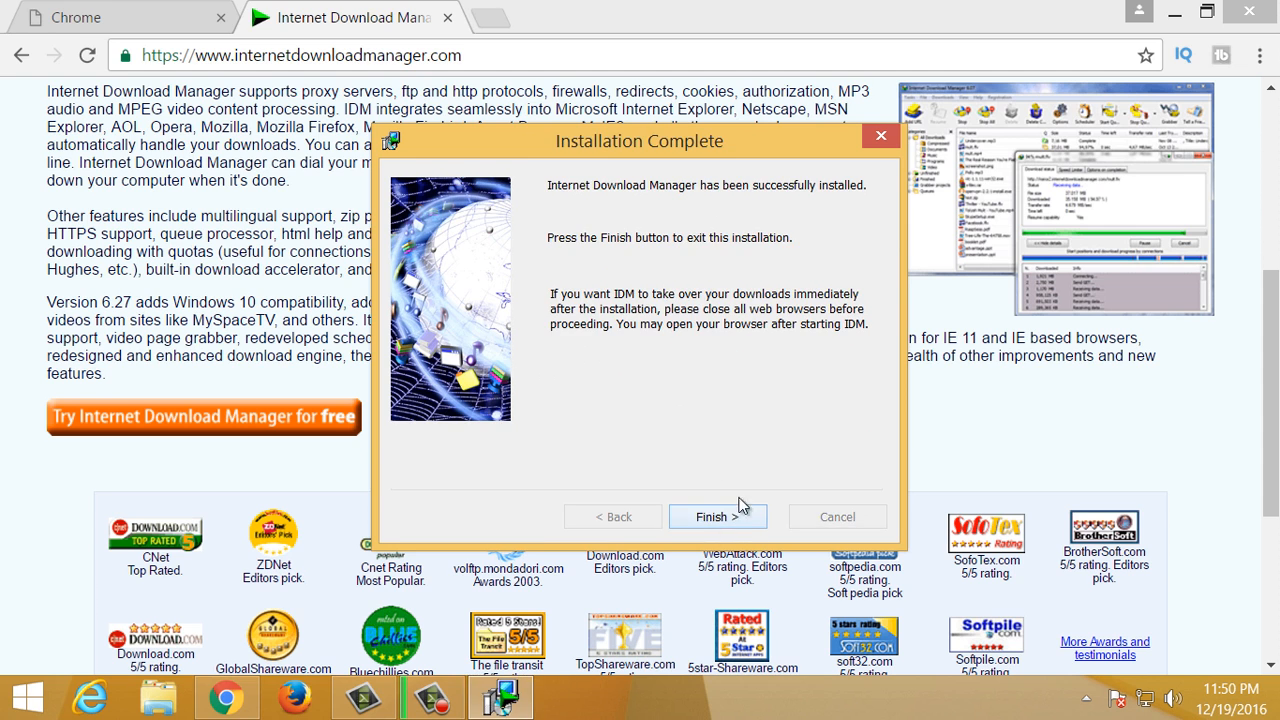
left_click(716, 516)
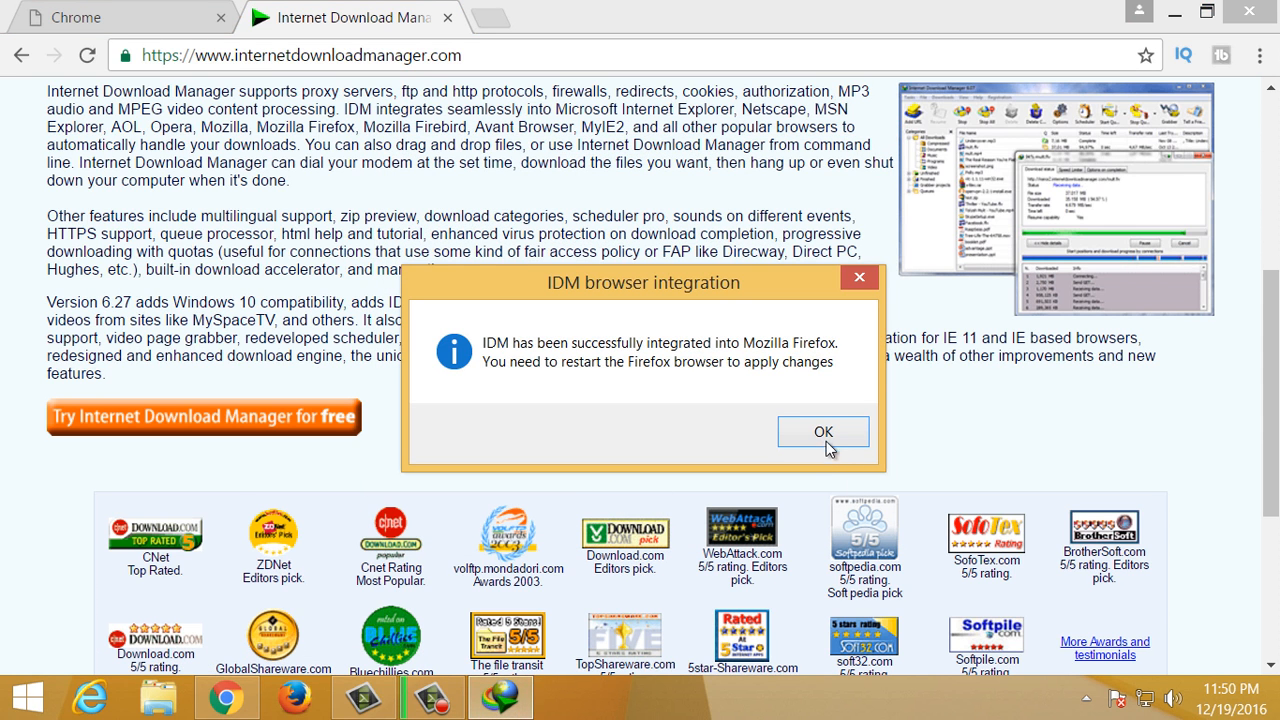
left_click(822, 432)
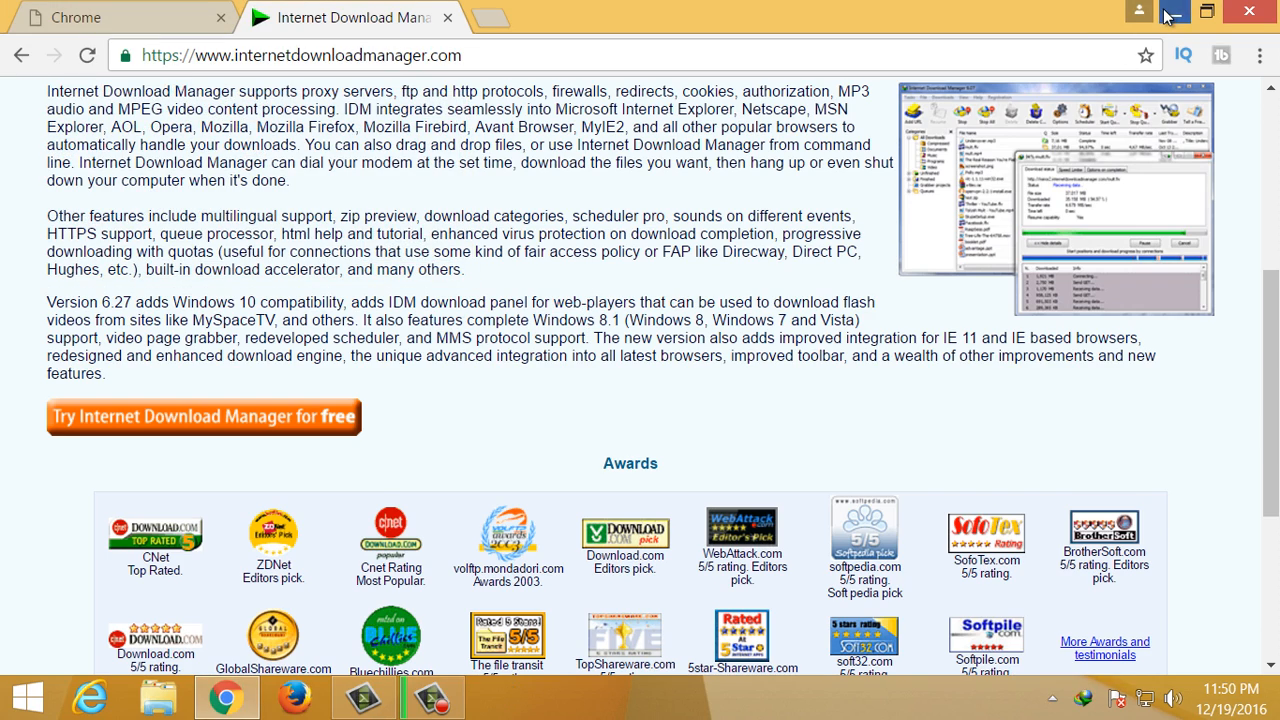
Launch Internet Download Manager from its desktop shortcut and dismiss the Tip of the Day
right_click(44, 540)
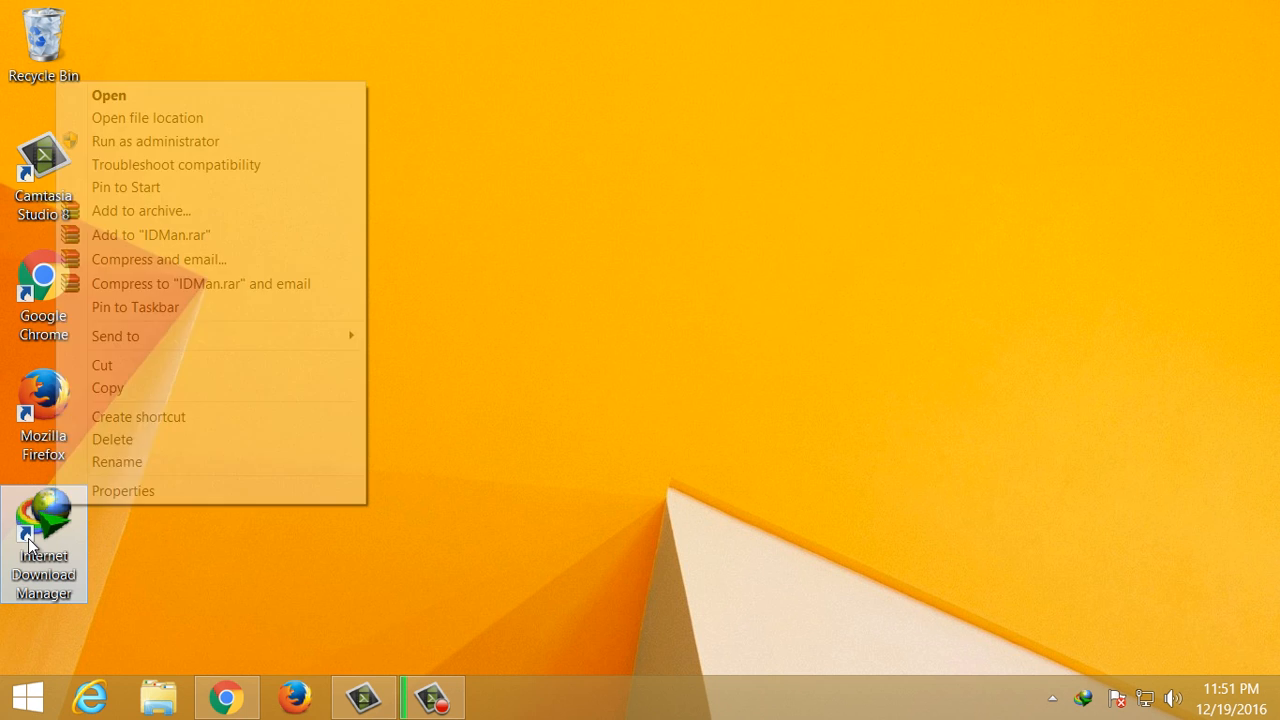
left_click(108, 96)
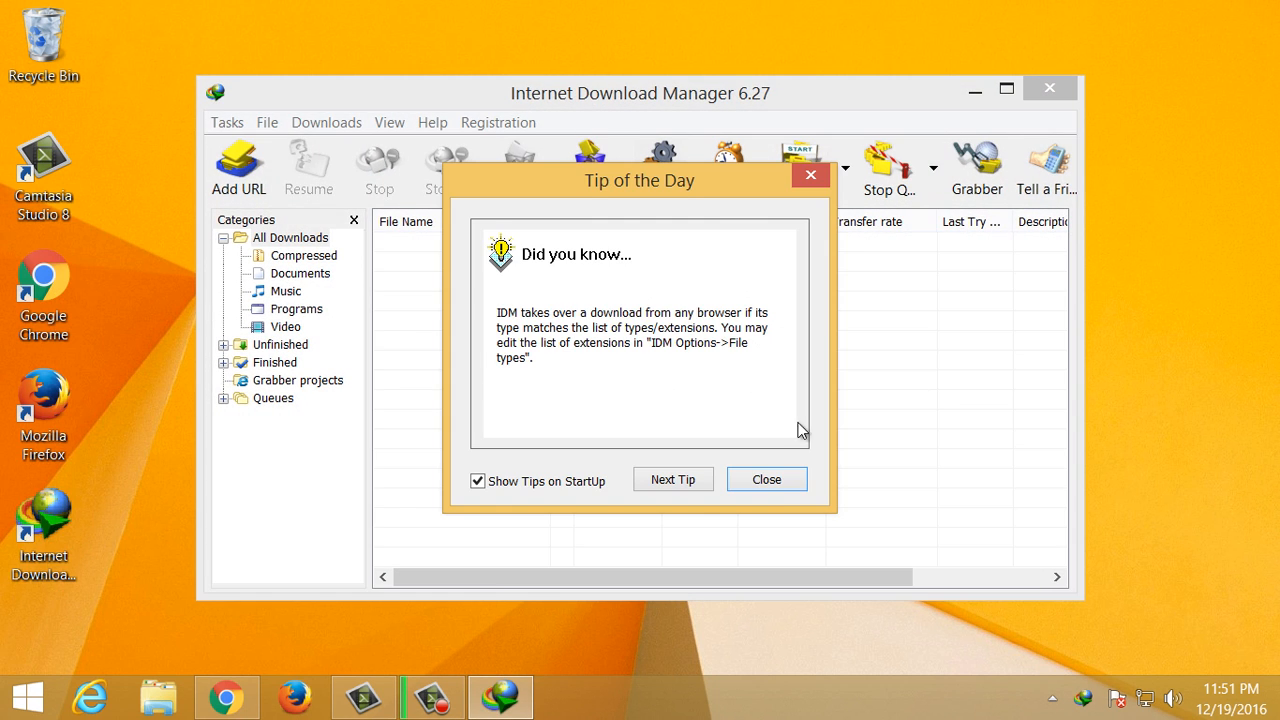
left_click(766, 480)
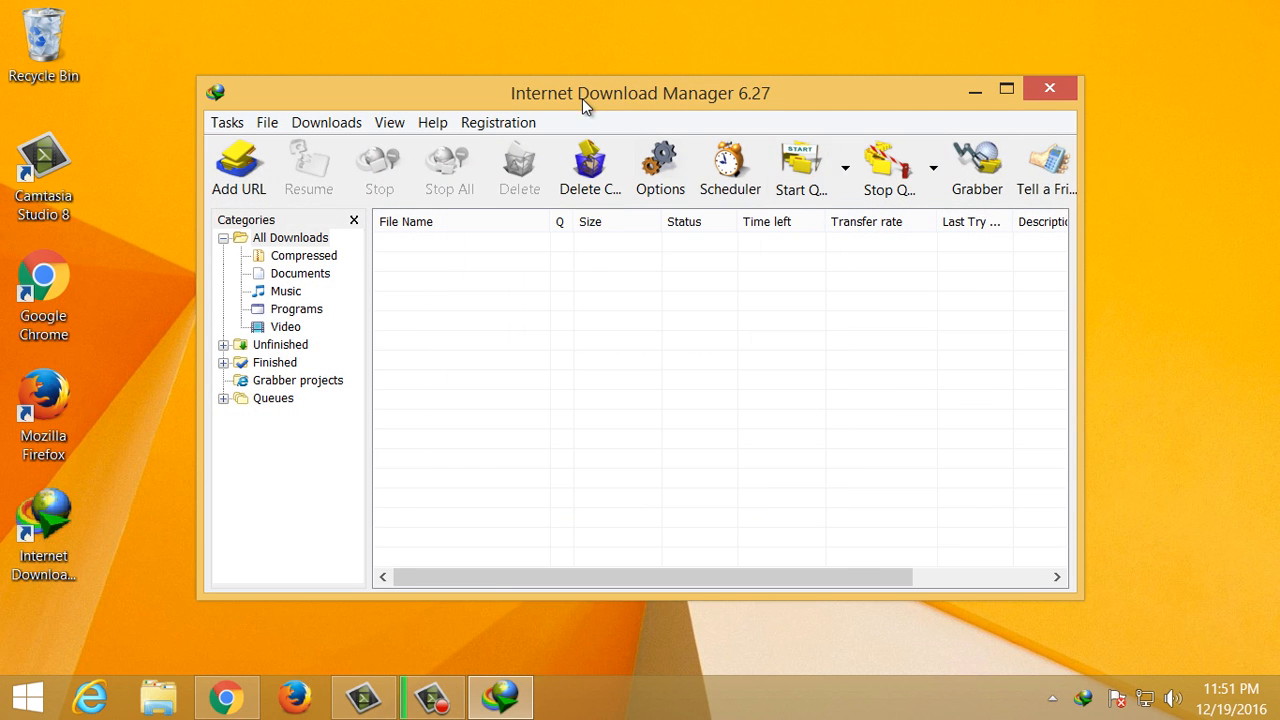
Move the IDM main window up and enlarge it by its corner
left_click_drag(640, 94, 618, 40)
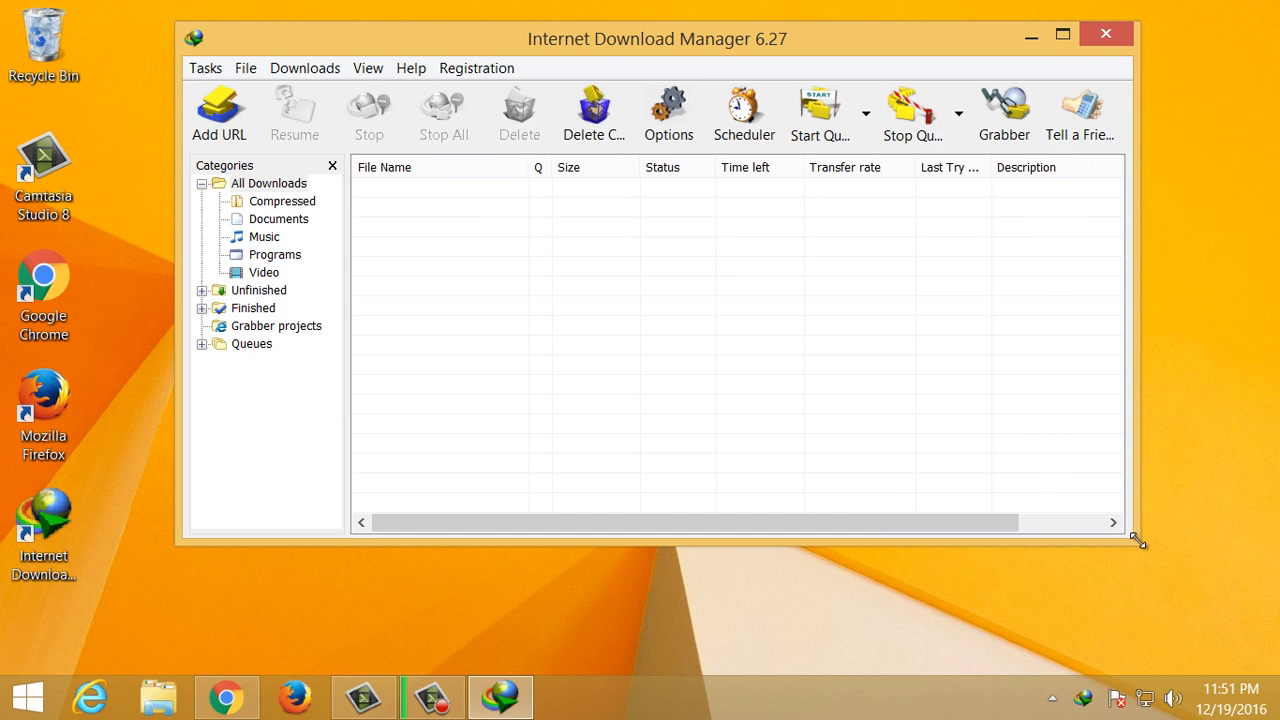
left_click_drag(1138, 540, 1180, 616)
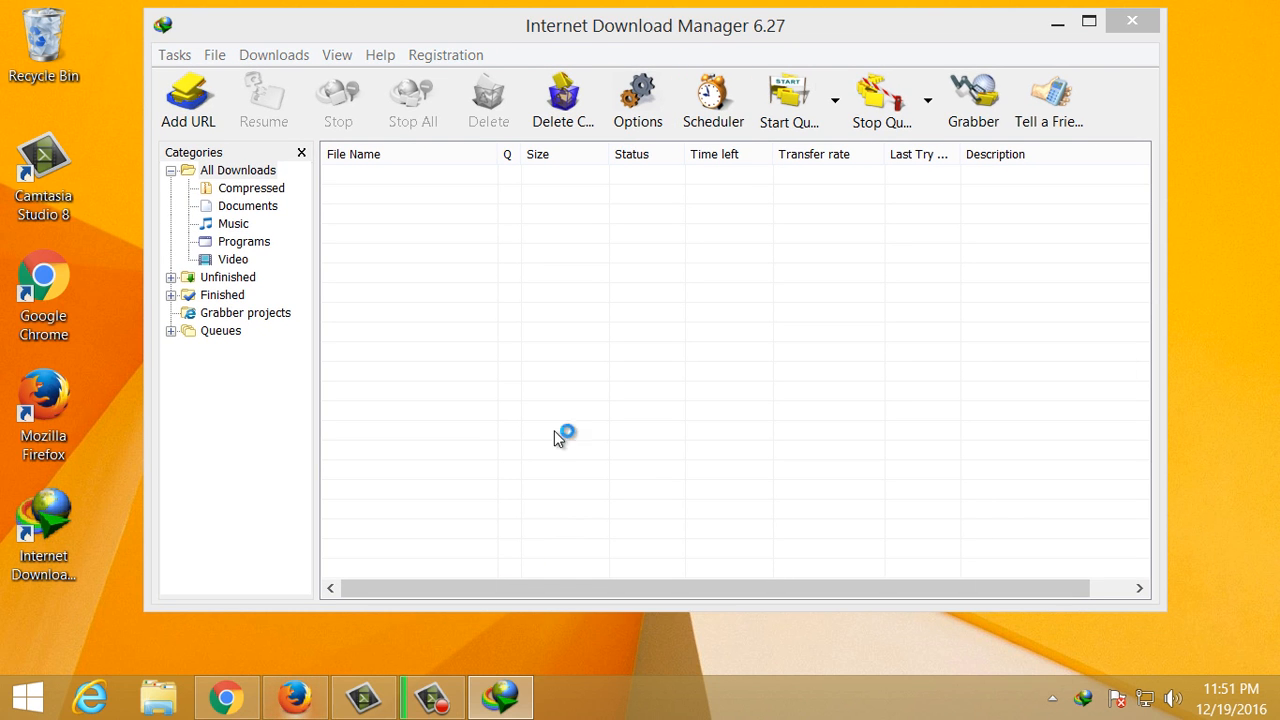
mouse_move(652, 378)
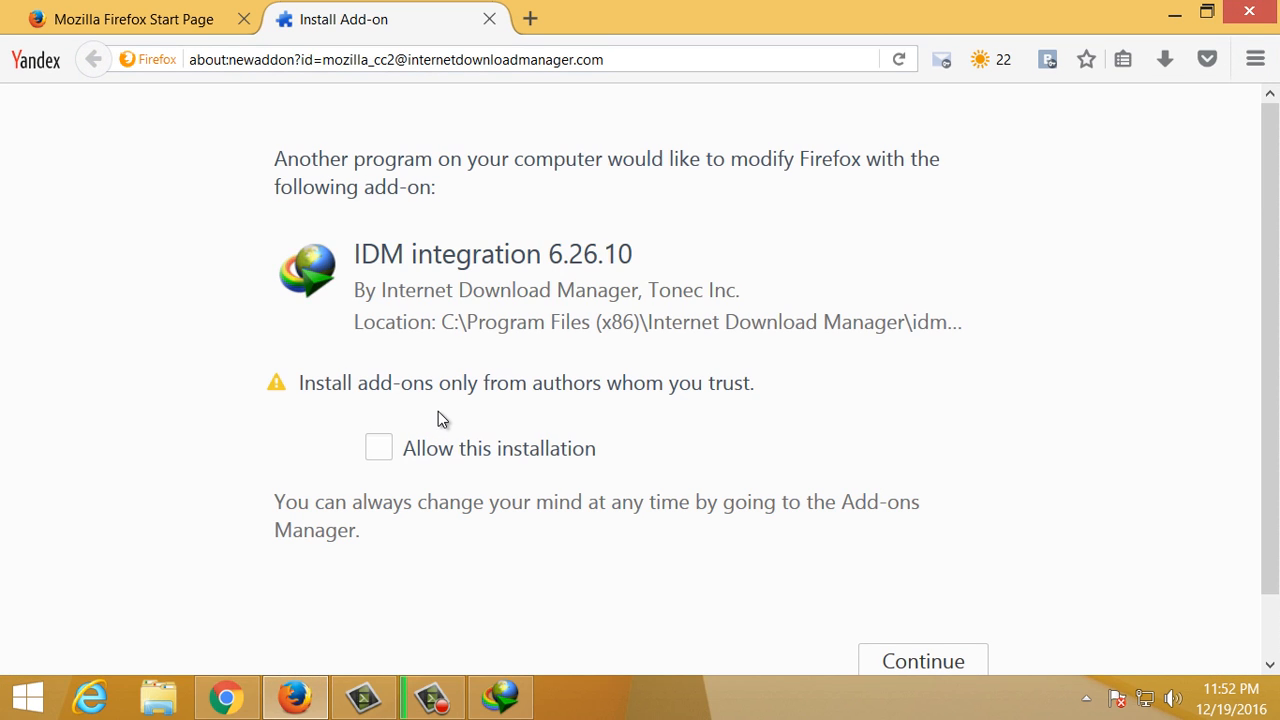
Allow the IDM integration 6.26.10 add-on installation and continue with it
scroll("down", 3)
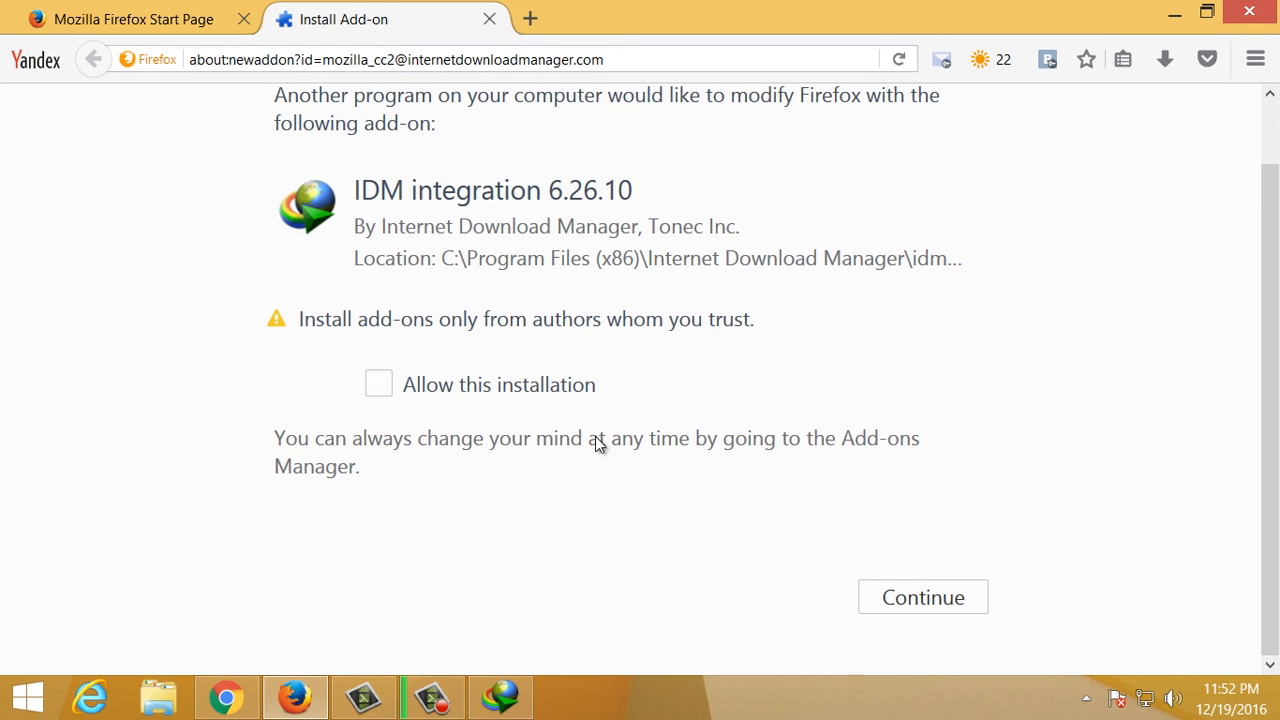
left_click(378, 384)
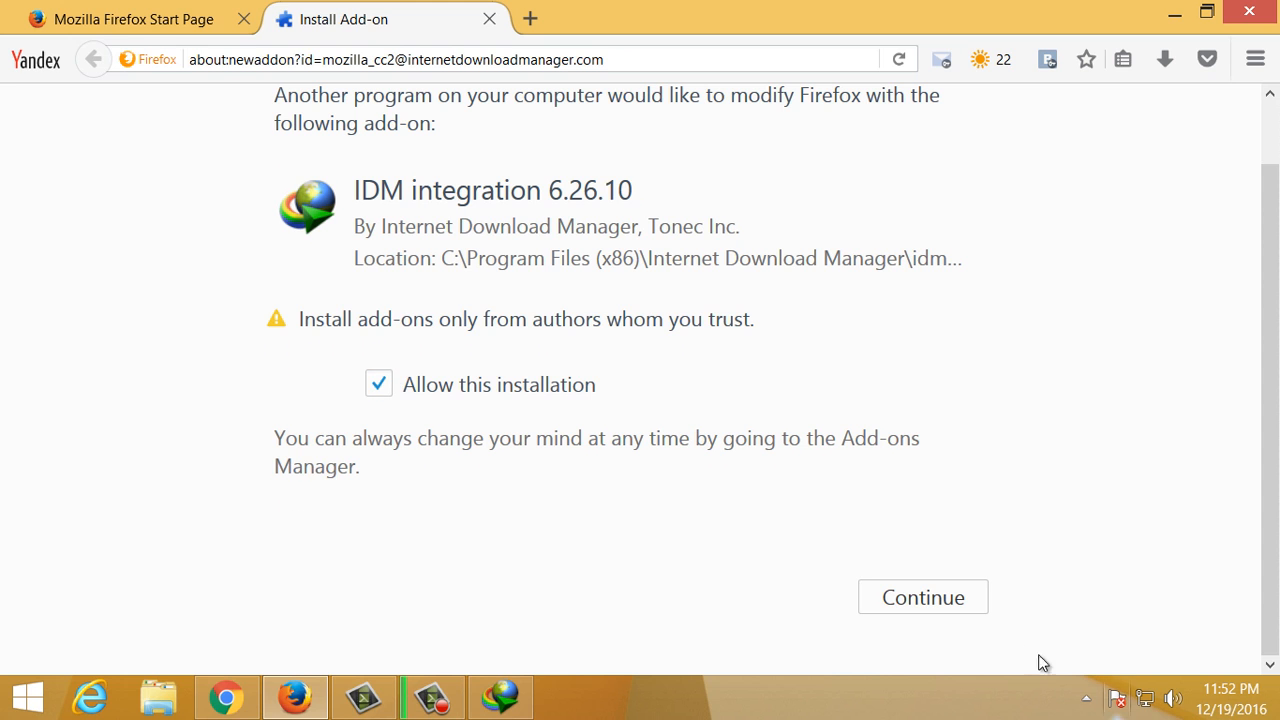
left_click(922, 596)
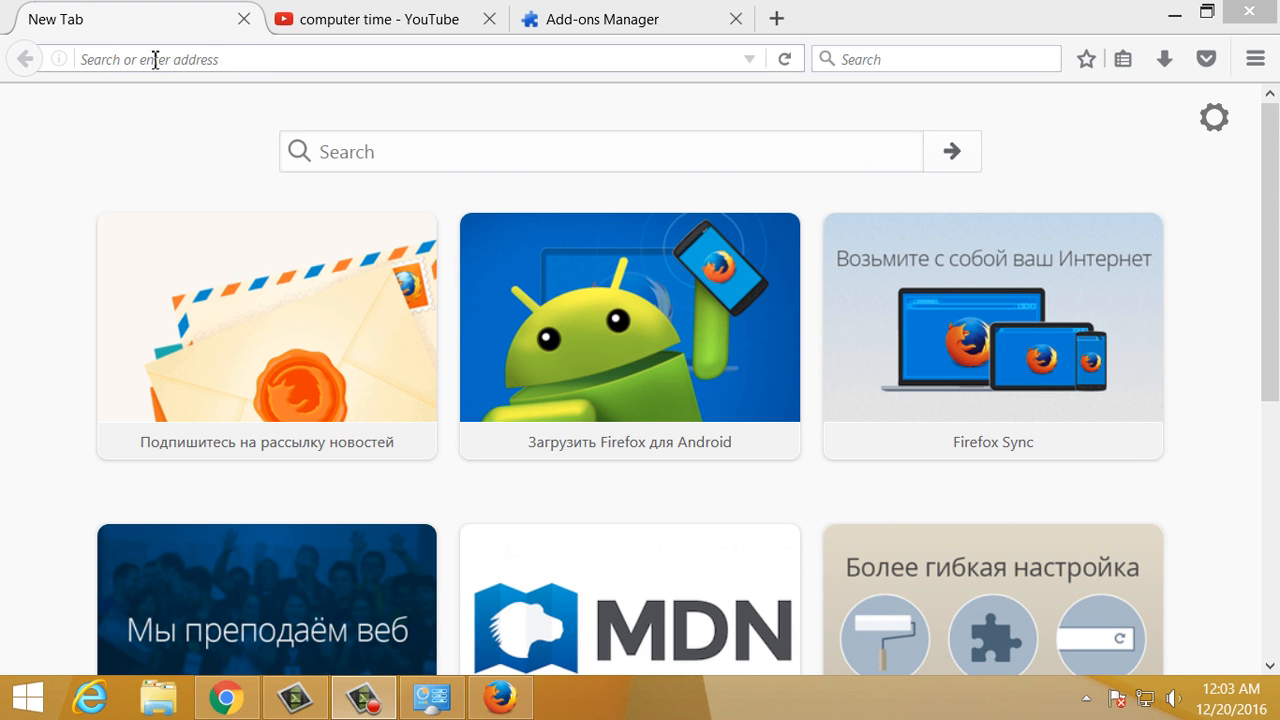
mouse_move(950, 104)
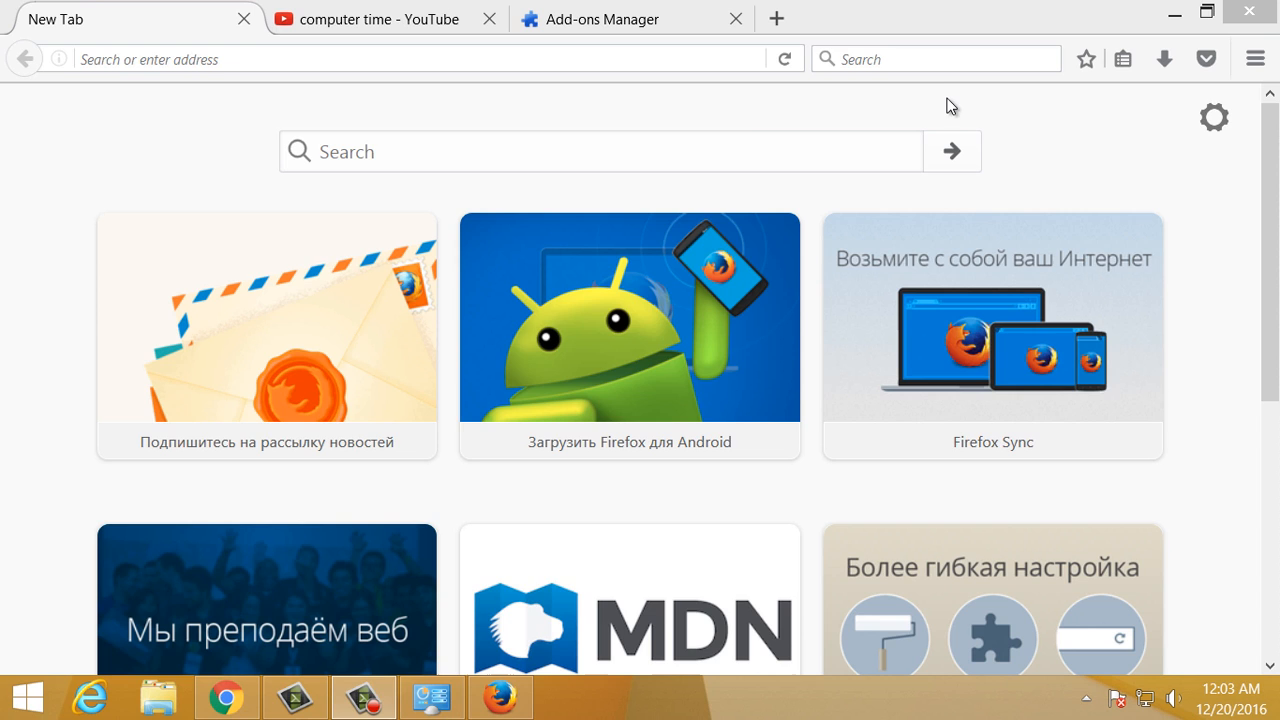
mouse_move(736, 124)
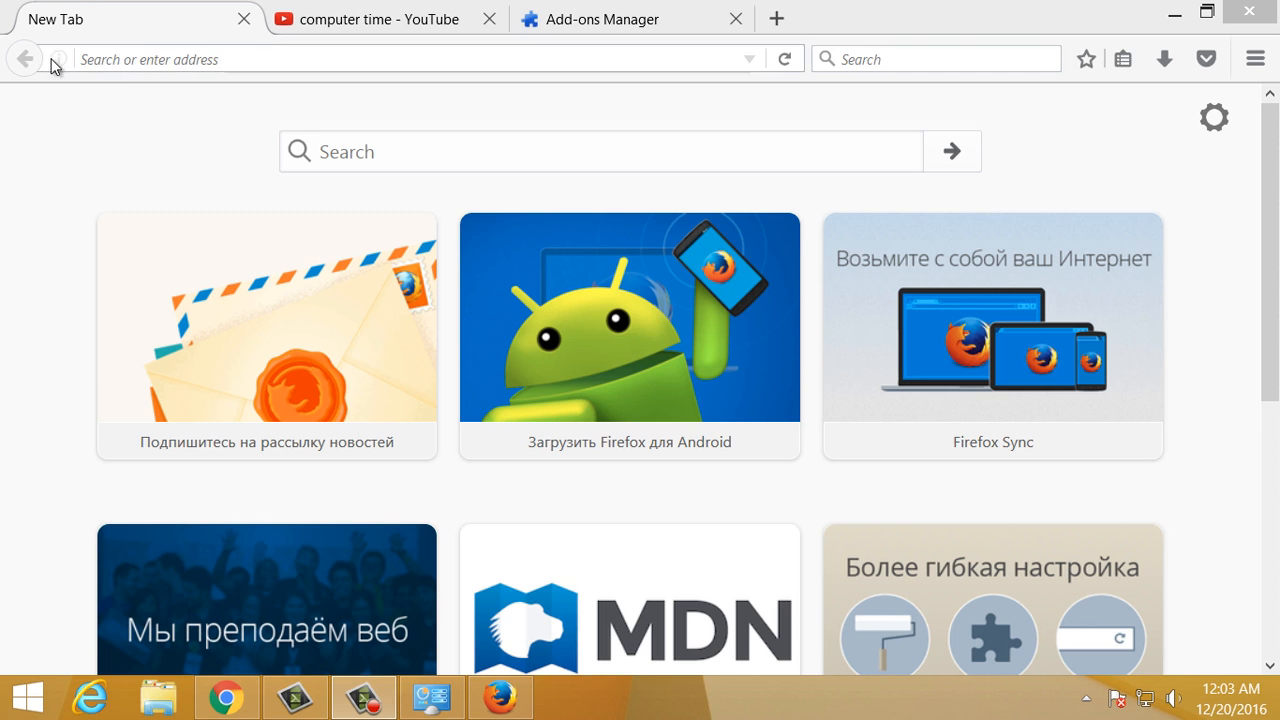
mouse_move(252, 46)
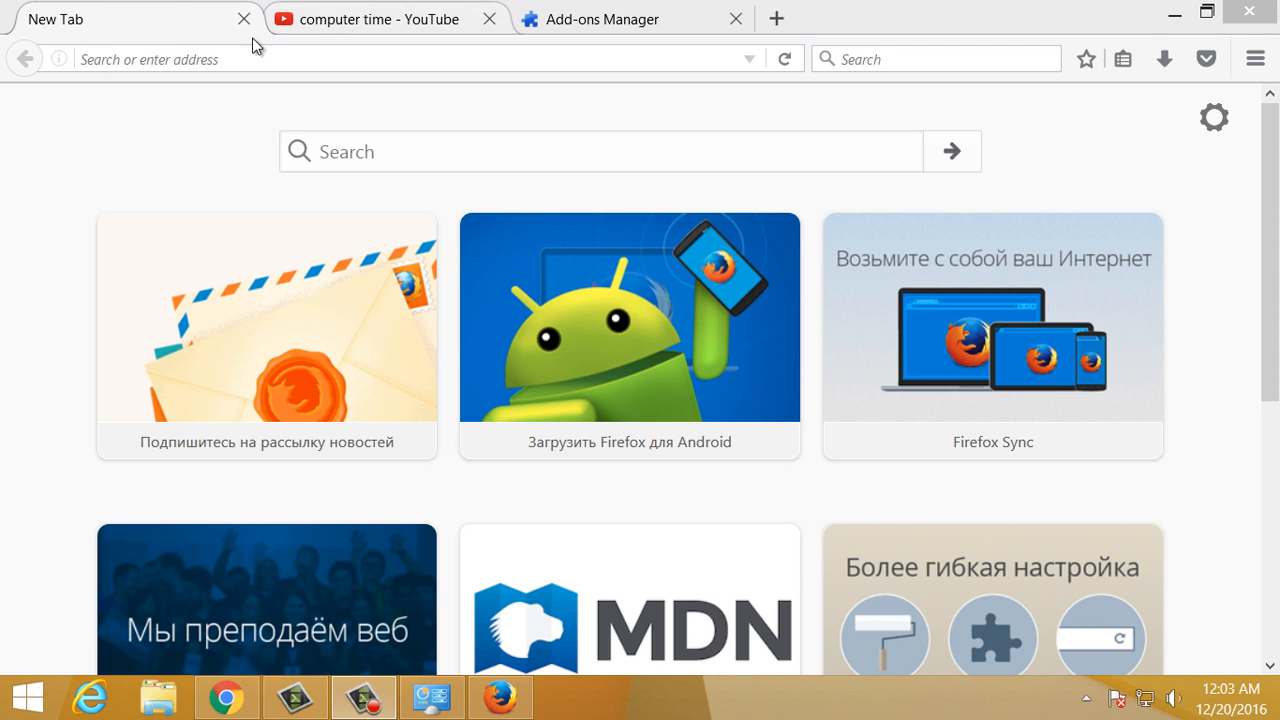
Bring up Firefox Options and switch to the Add-ons Manager listing the IDM extension
left_click(1256, 58)
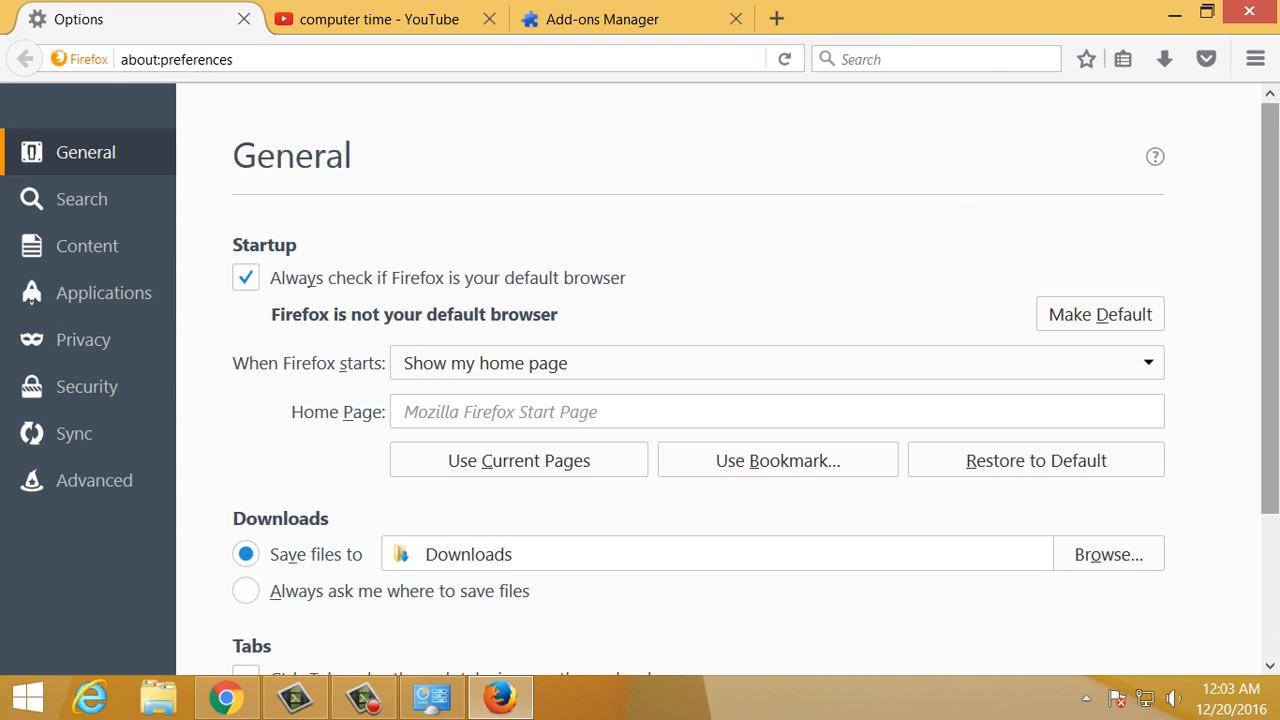
left_click(1256, 58)
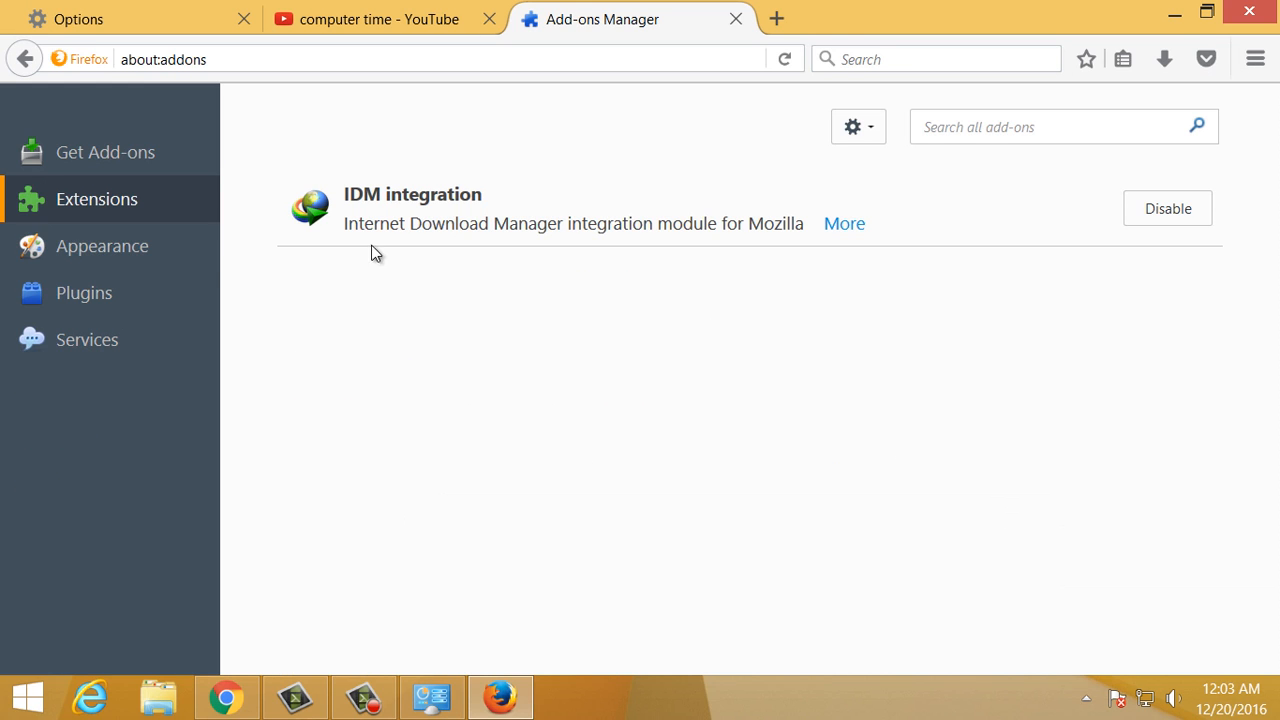
mouse_move(812, 240)
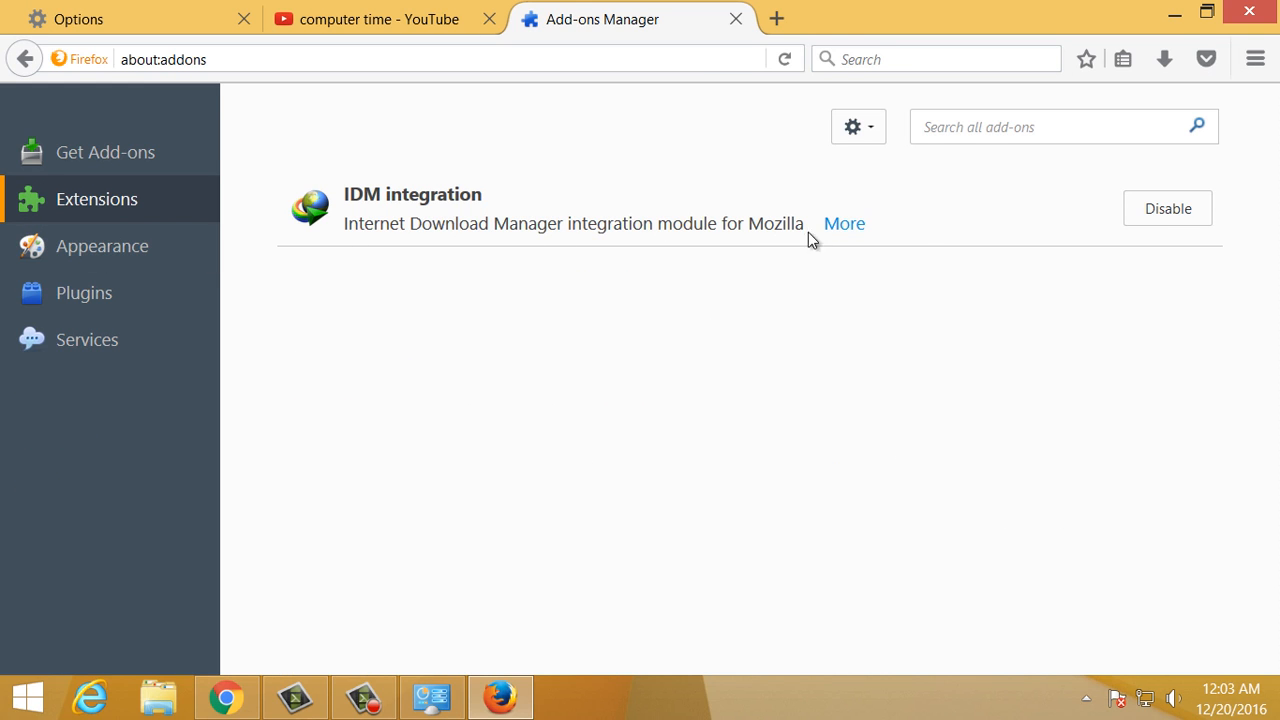
mouse_move(380, 20)
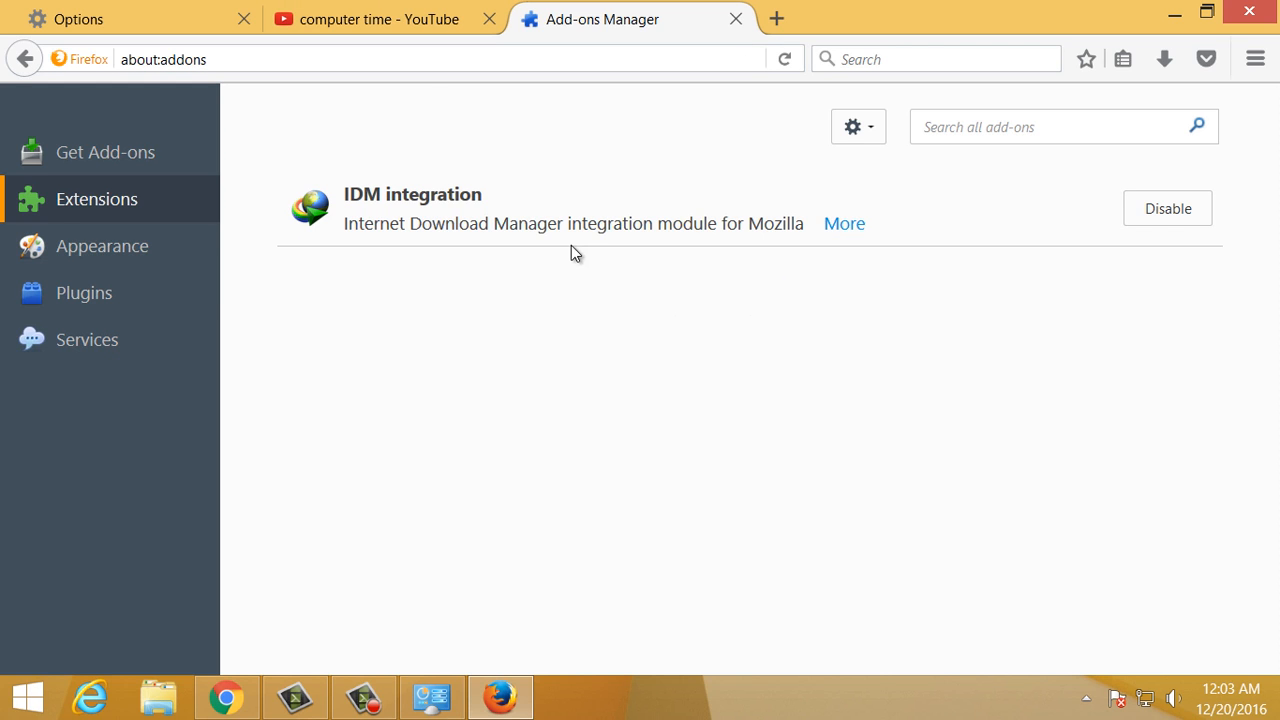
mouse_move(340, 584)
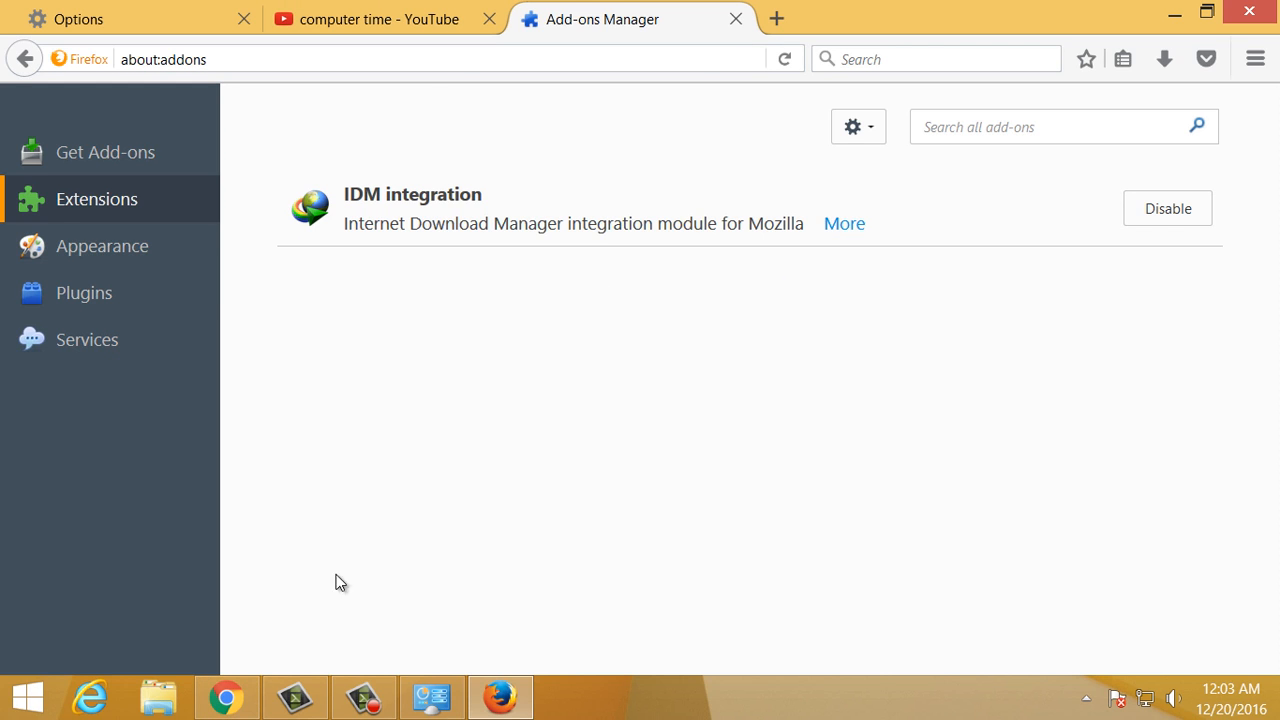
mouse_move(306, 392)
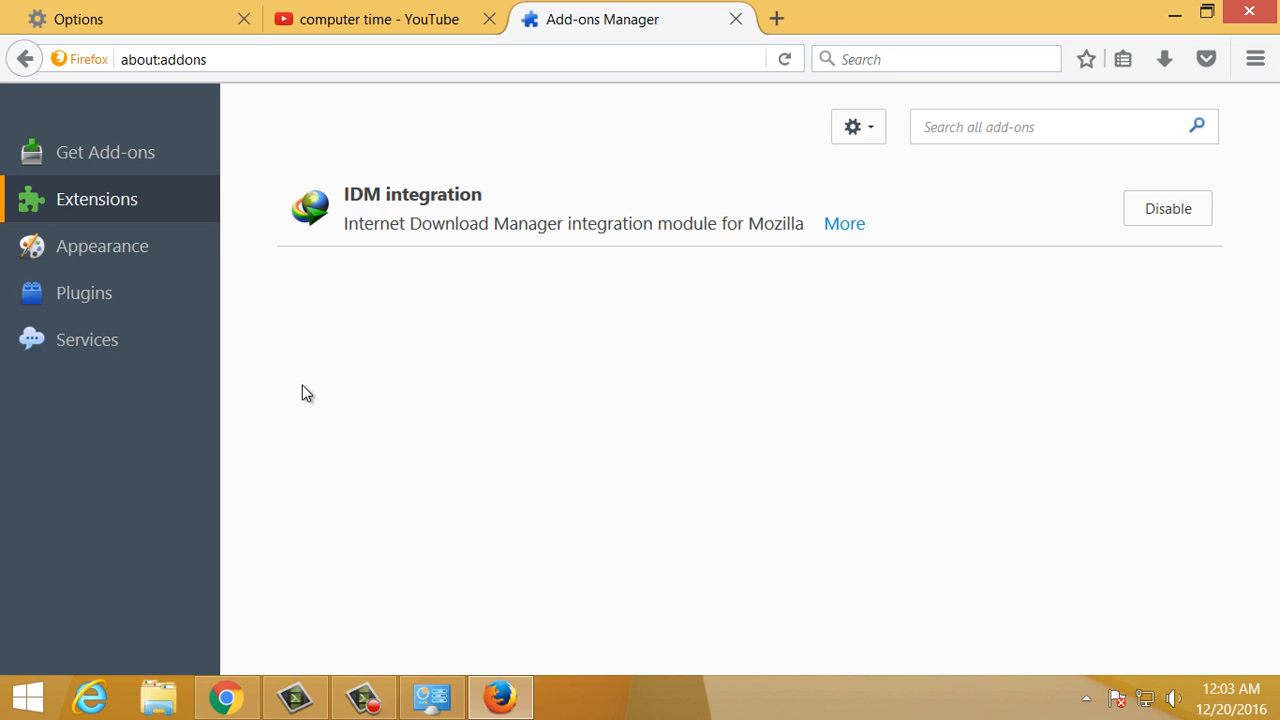